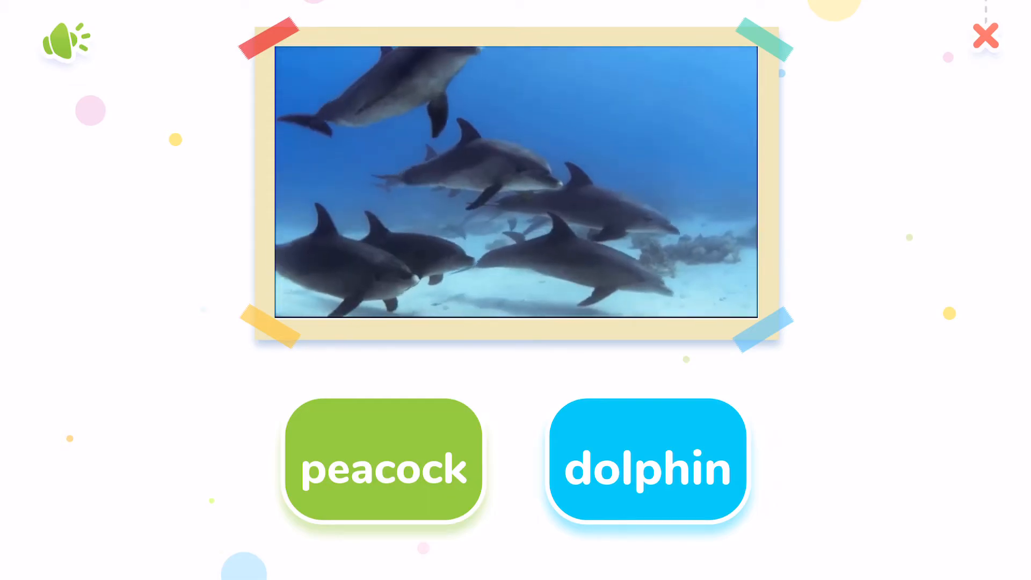
- Answer the picture question with 'dolphin' instead of 'peacock'
click(647, 462)
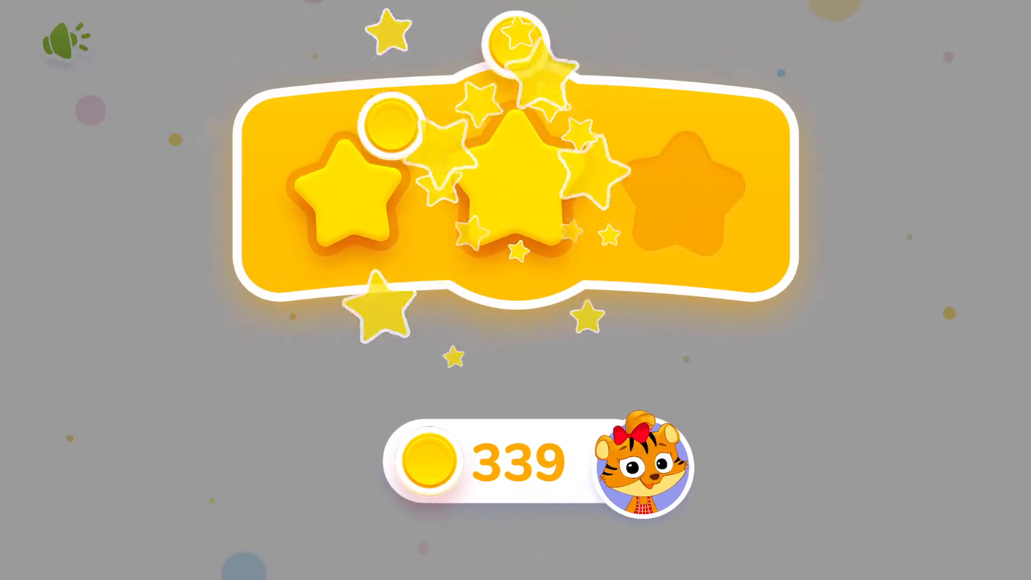